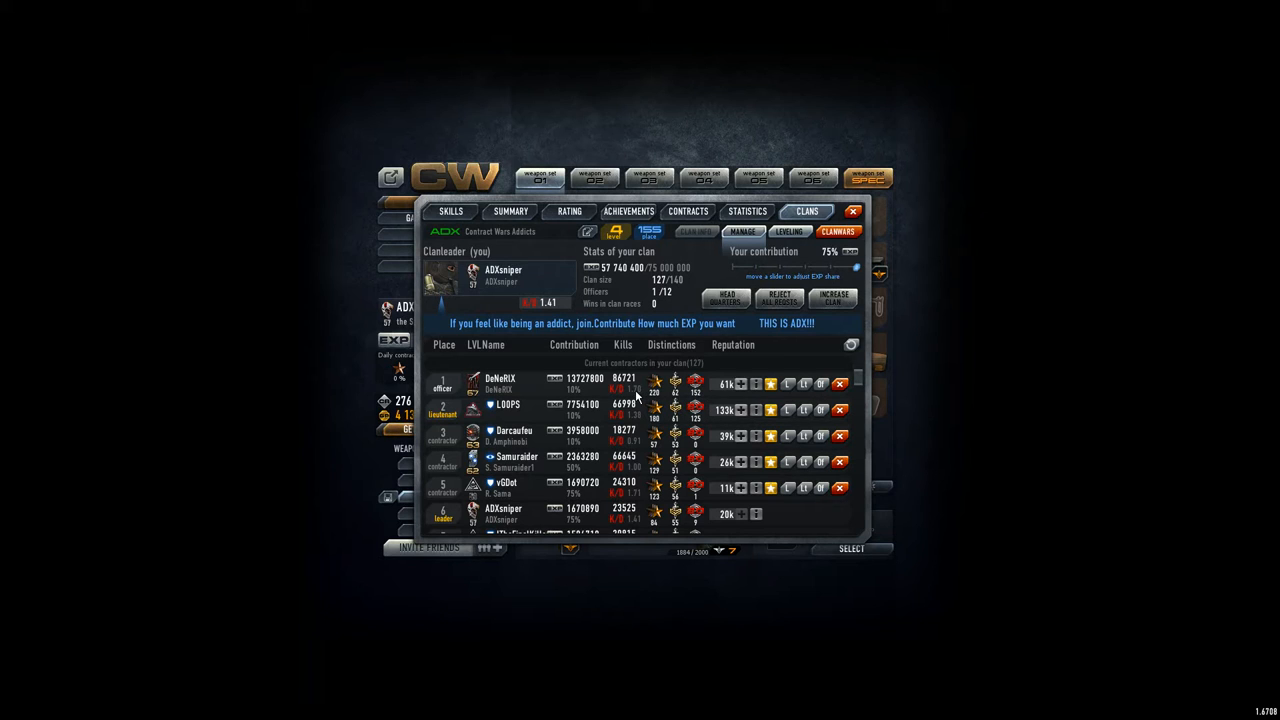
mouse_move(596, 396)
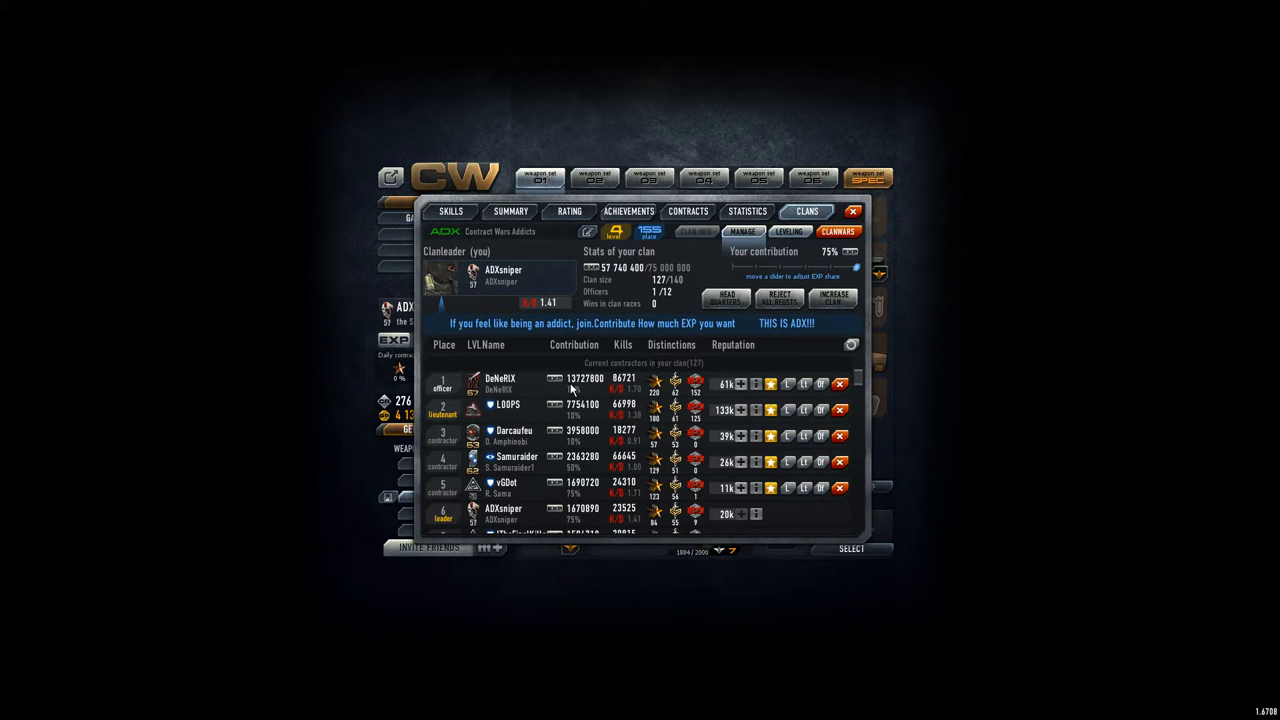
mouse_move(600, 312)
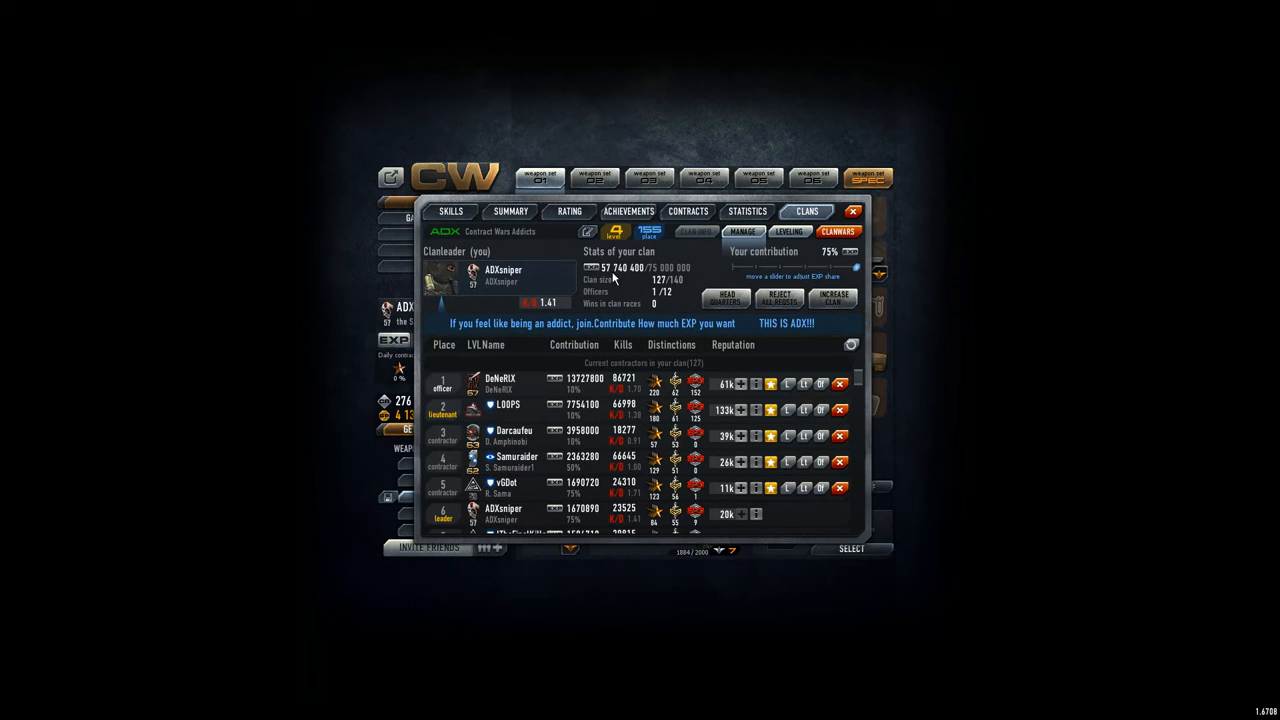
mouse_move(612, 280)
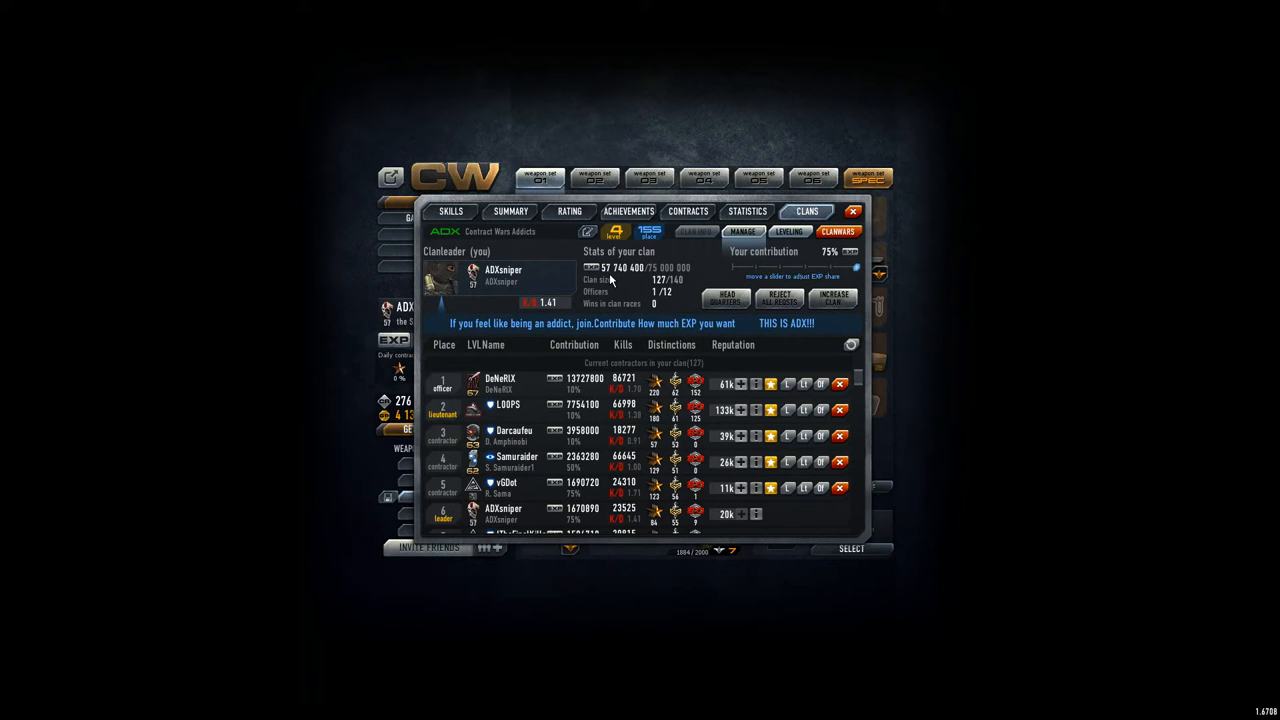
mouse_move(496, 388)
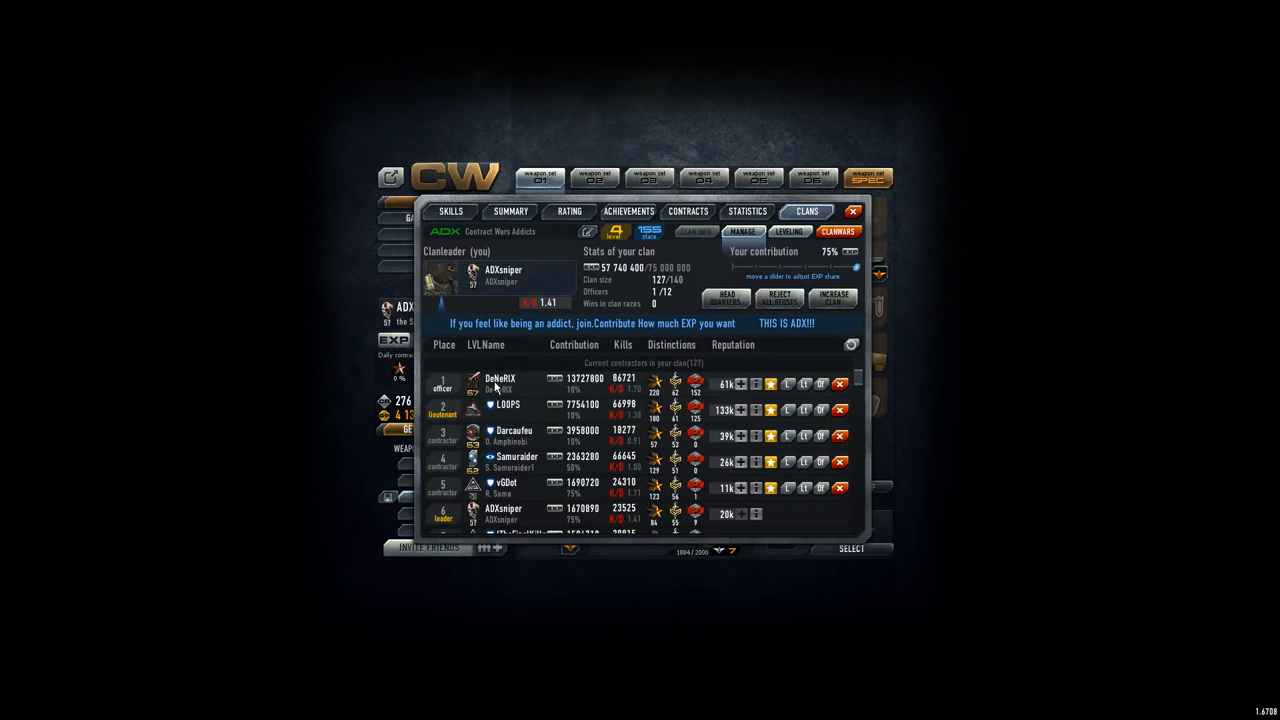
mouse_move(484, 398)
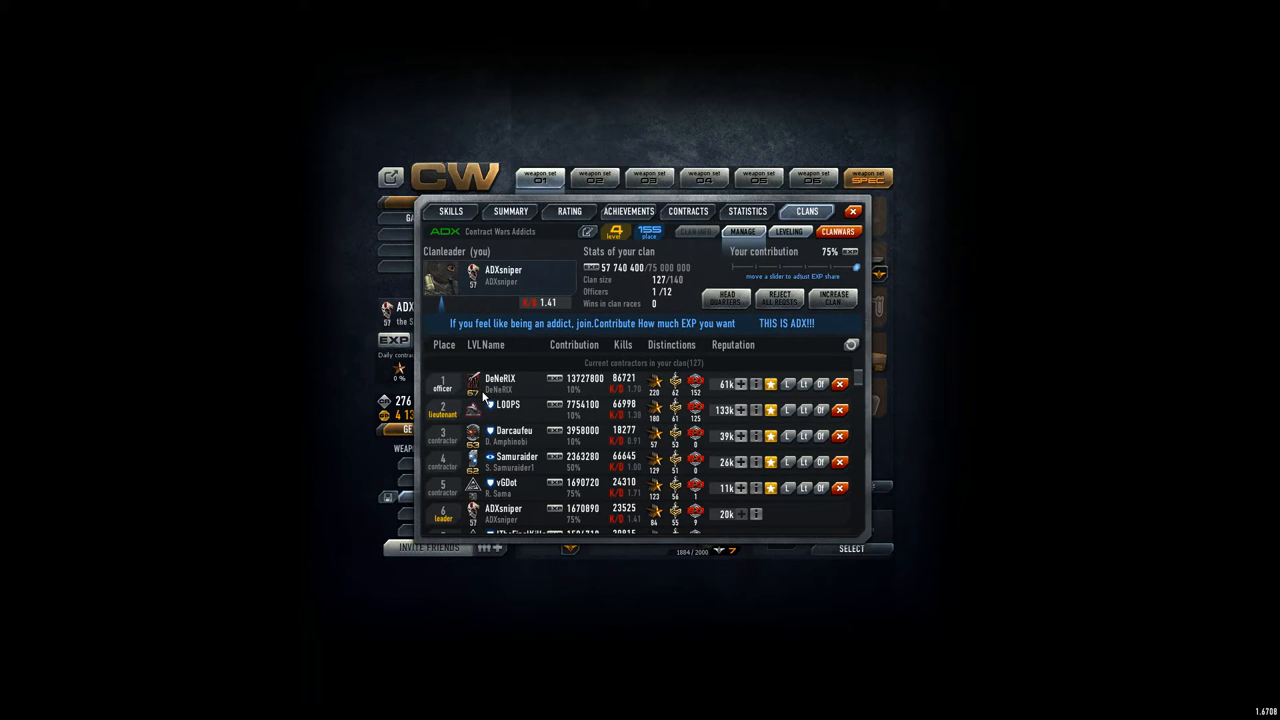
mouse_move(476, 390)
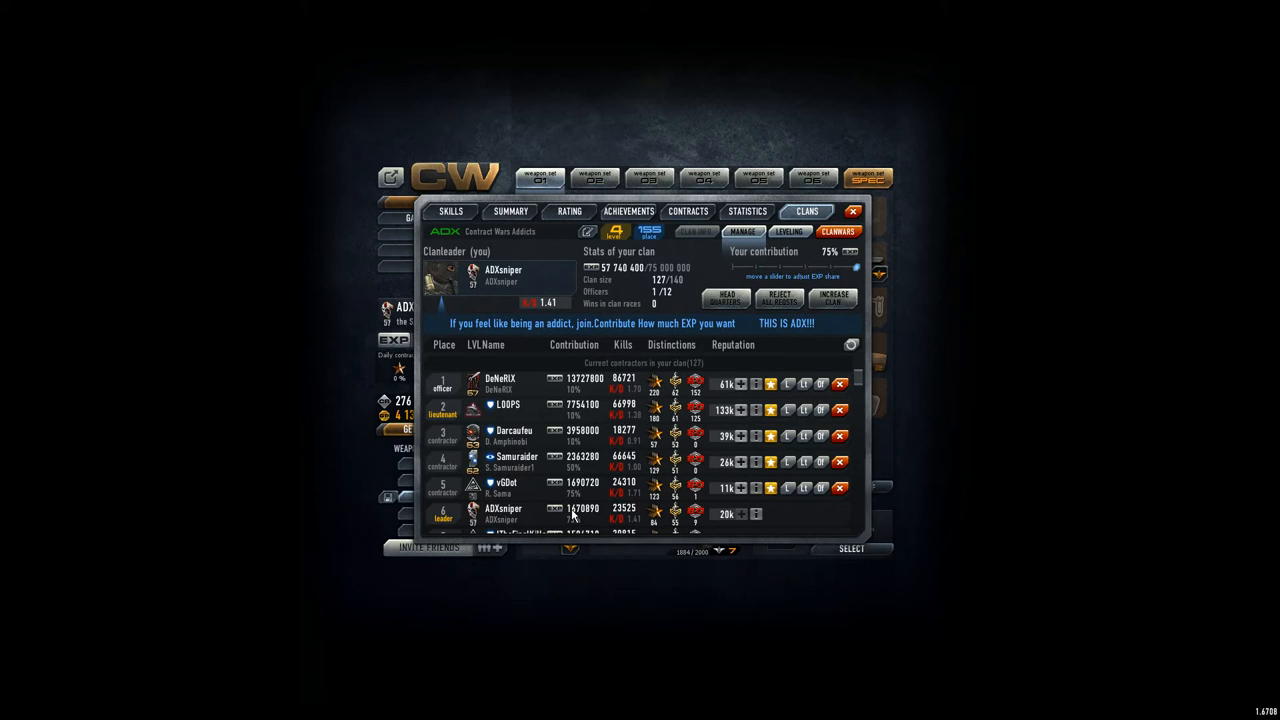
mouse_move(512, 444)
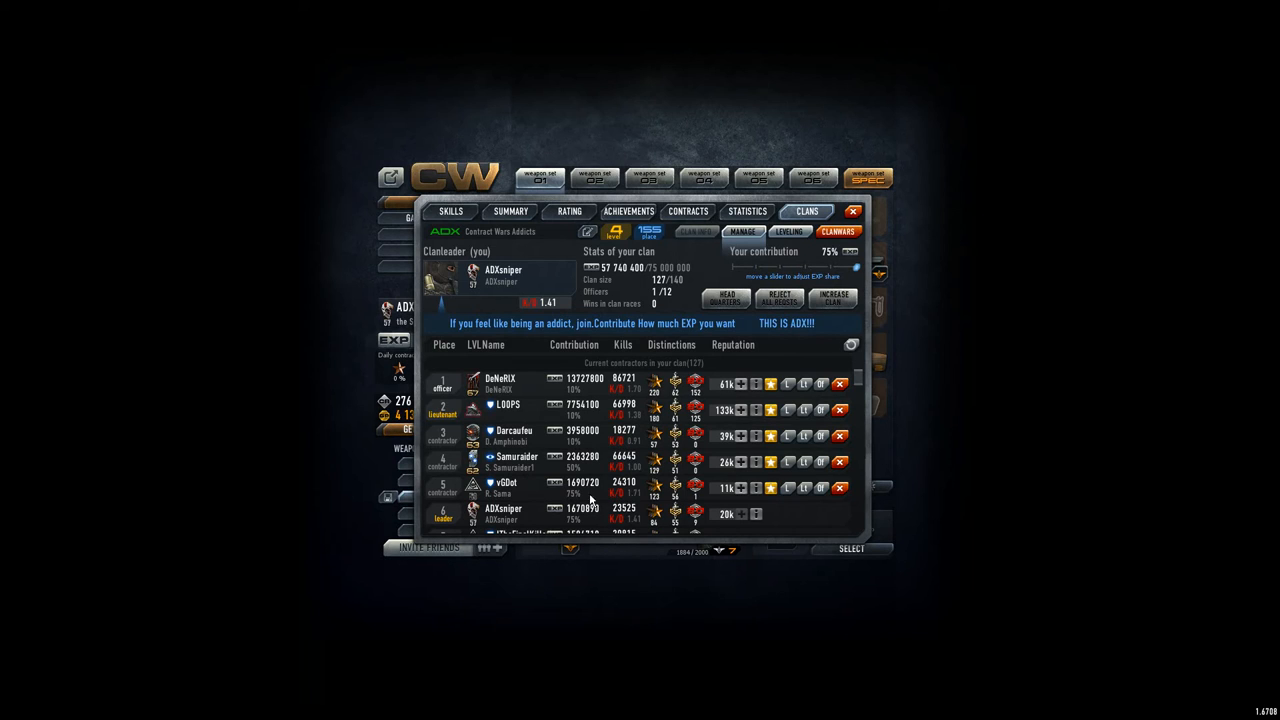
mouse_move(838, 352)
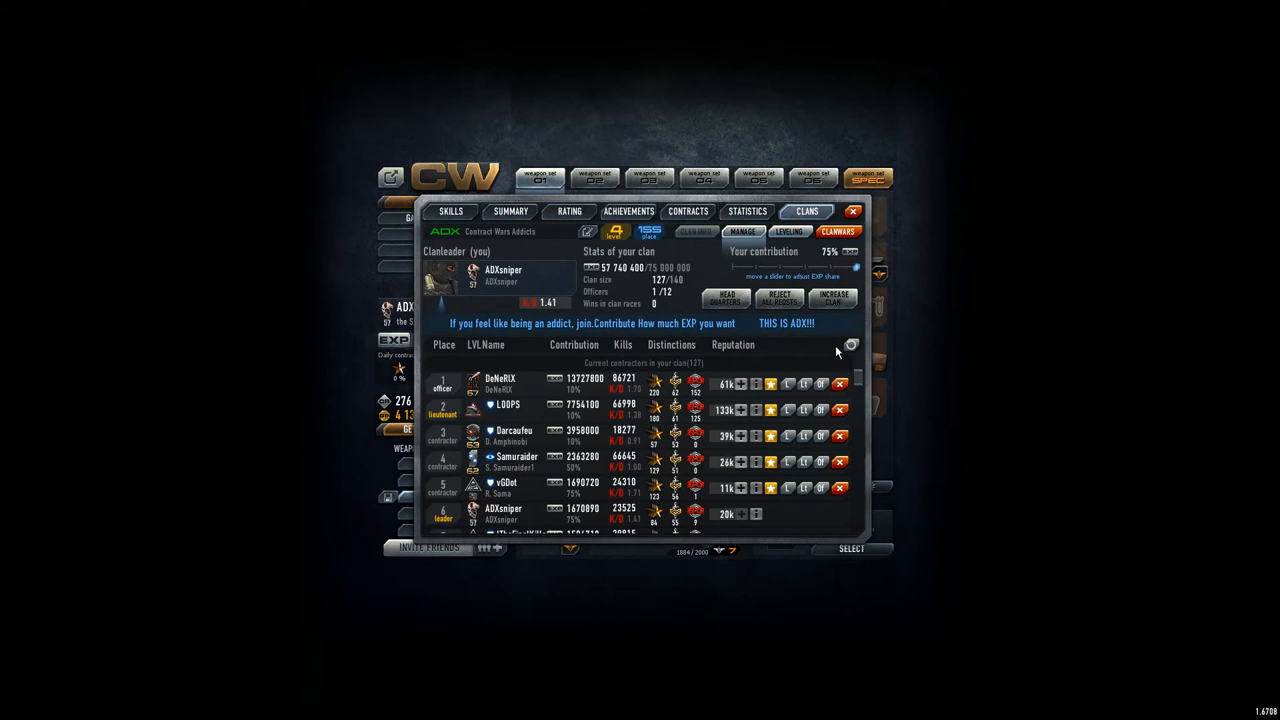
- Scroll down through the clan member contribution list
scroll(down, 3)
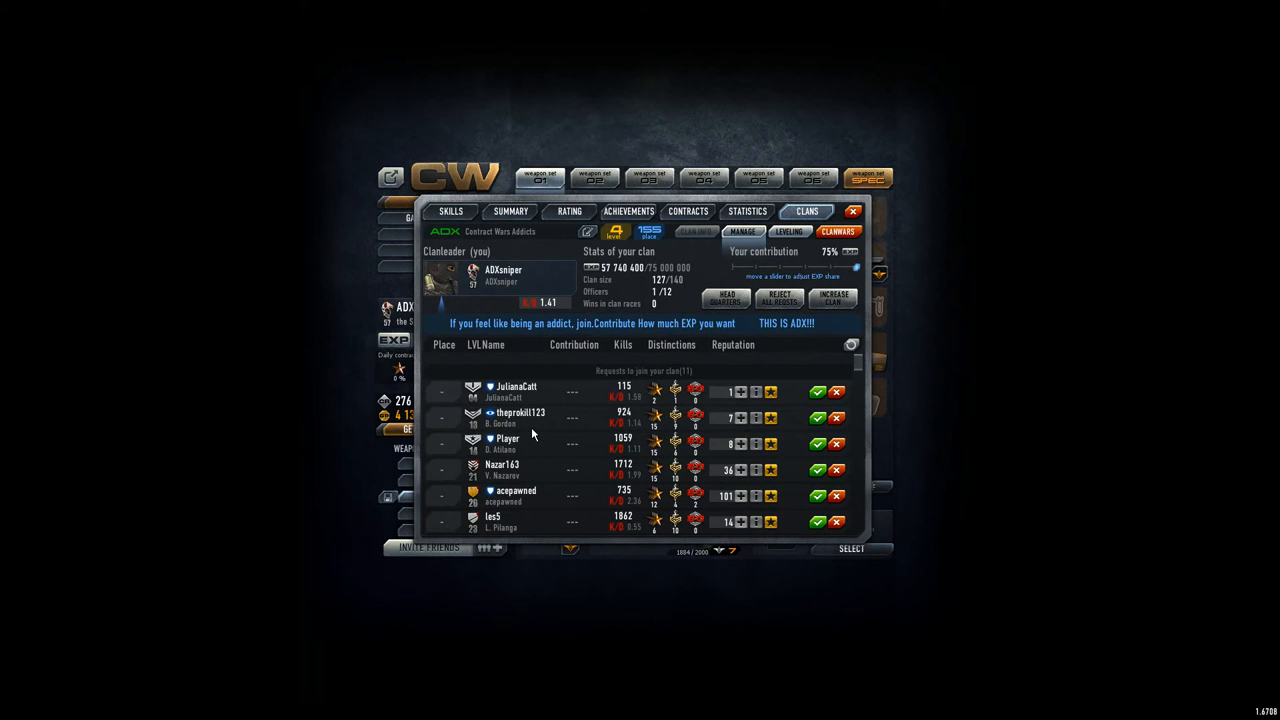
mouse_move(490, 400)
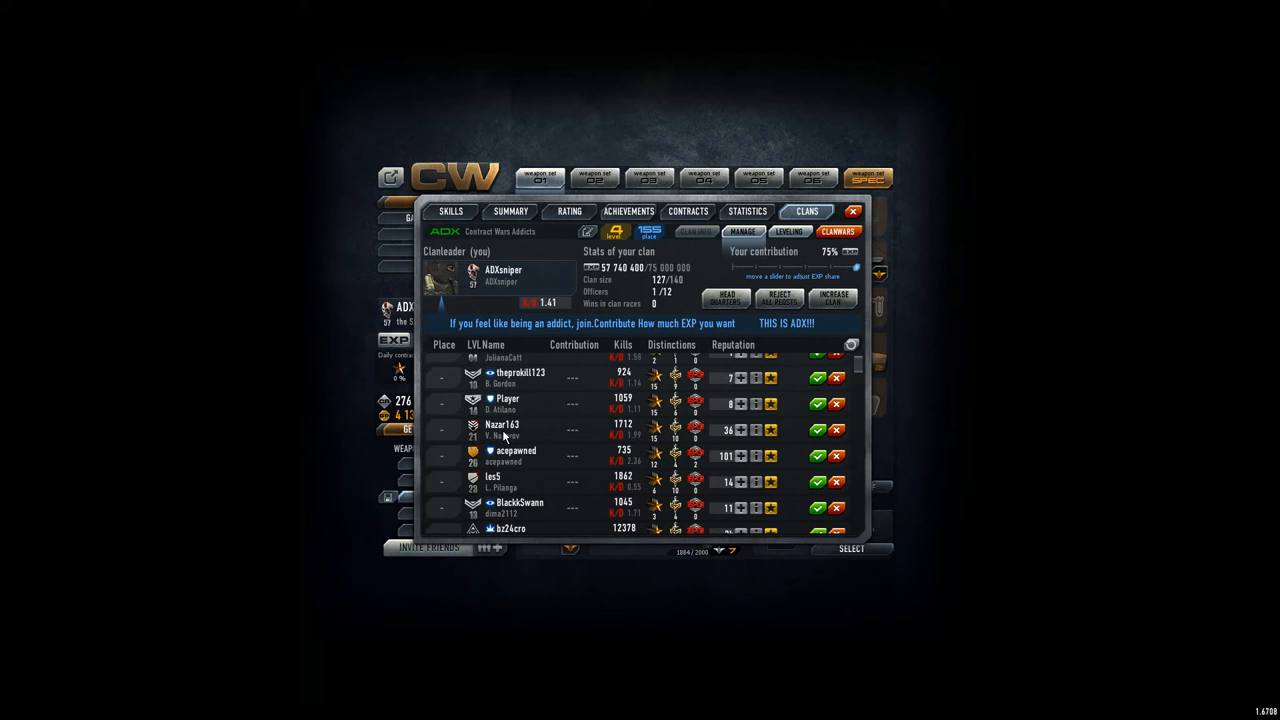
- Accept two pending player requests to join the clan
click(816, 430)
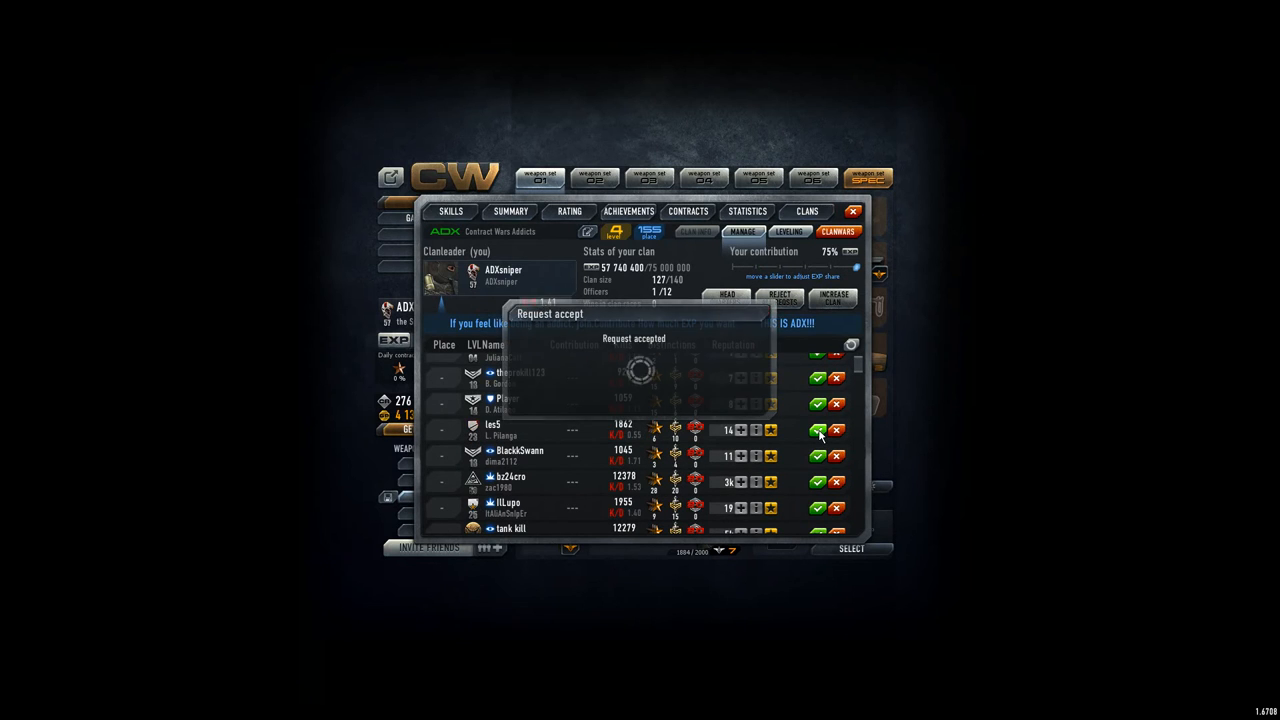
click(816, 432)
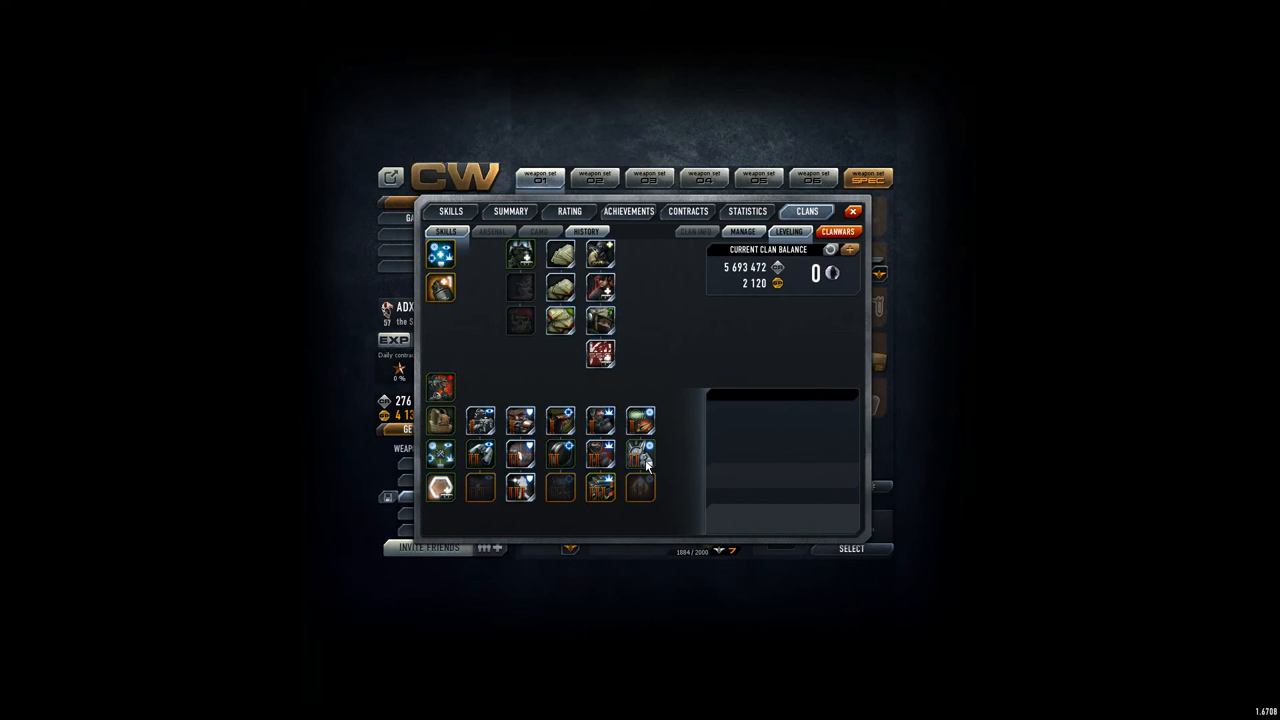
- View details of the Gunsmith specialization II, Clan damage and Clan armor skills
click(640, 456)
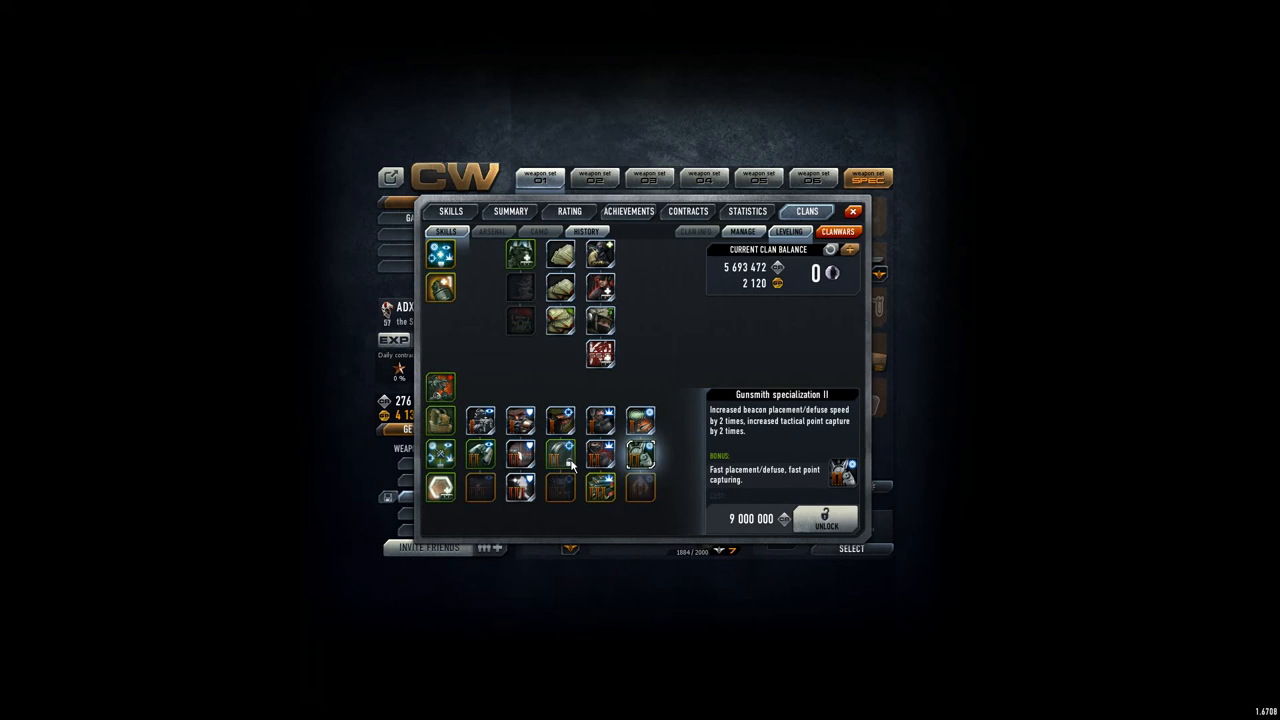
click(560, 456)
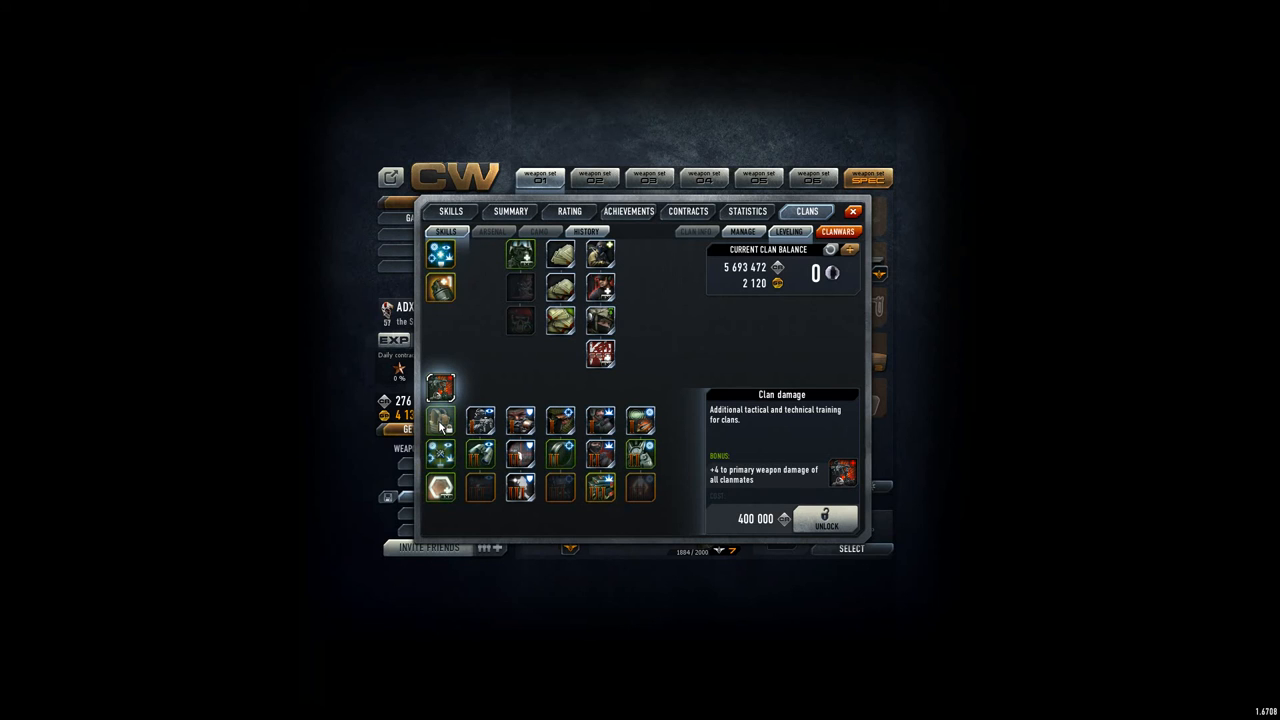
click(440, 424)
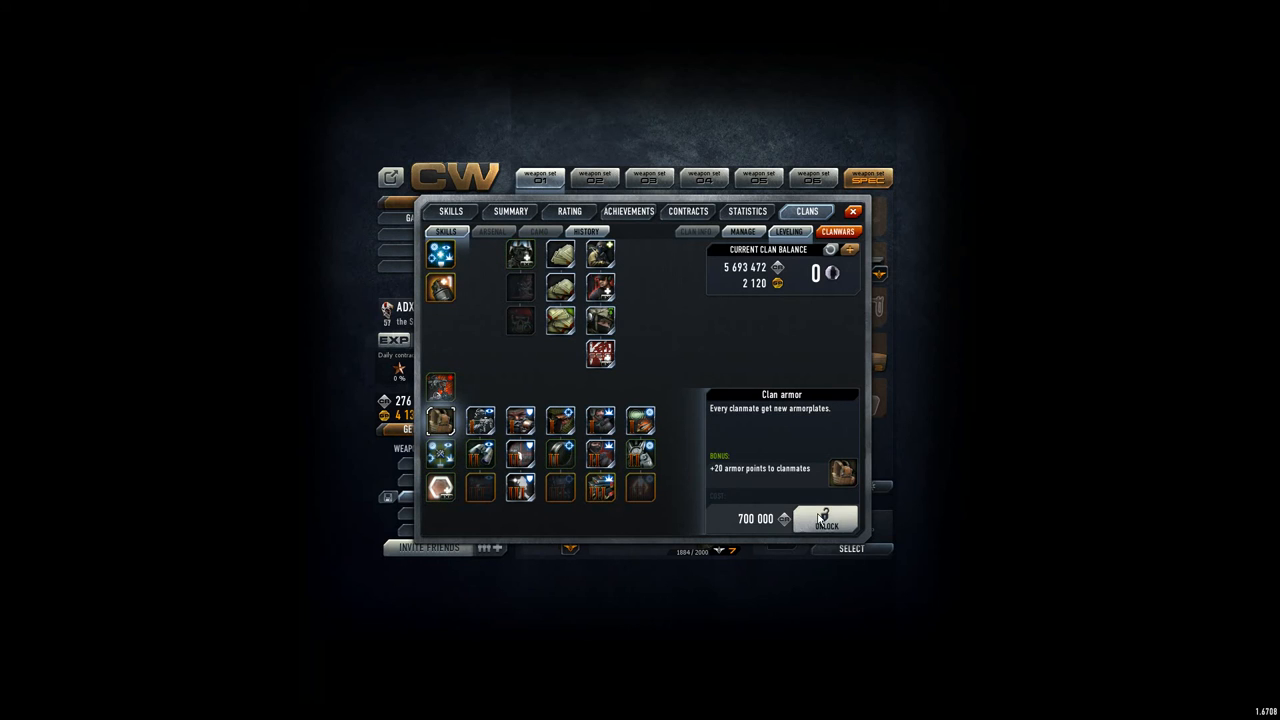
- Start unlocking the Clan armor skill and cancel without buying it
click(826, 522)
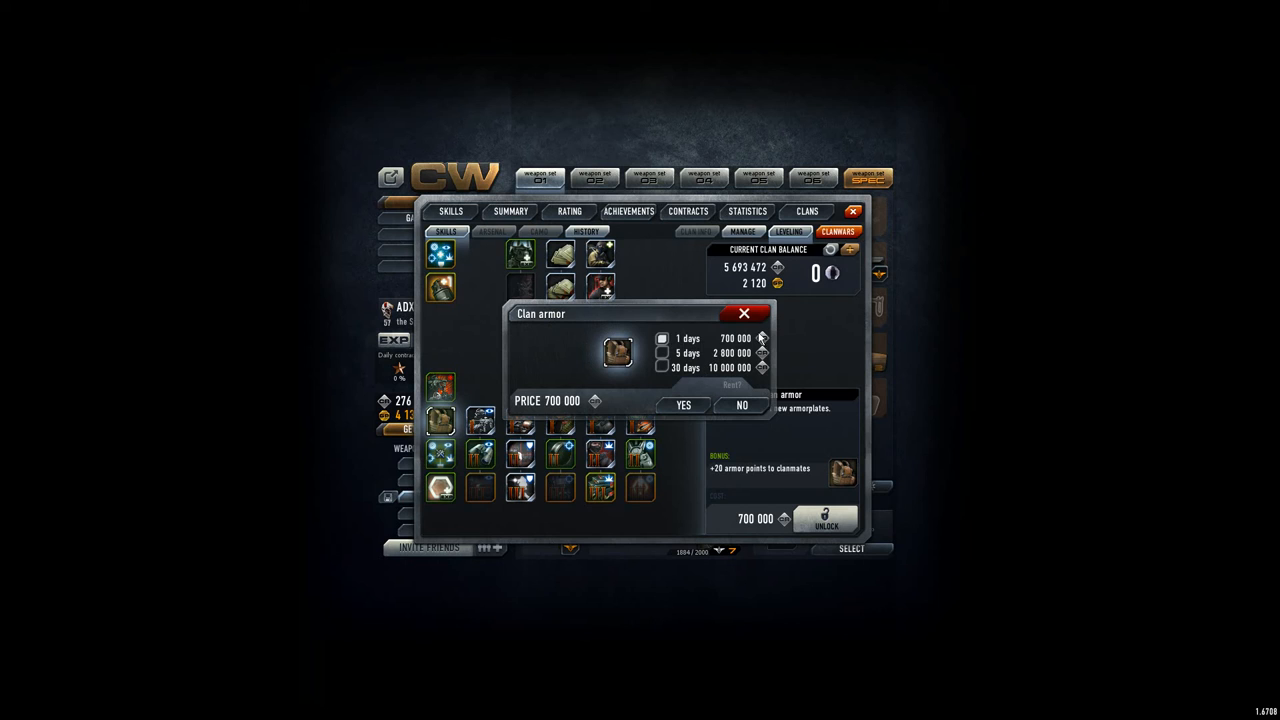
click(742, 404)
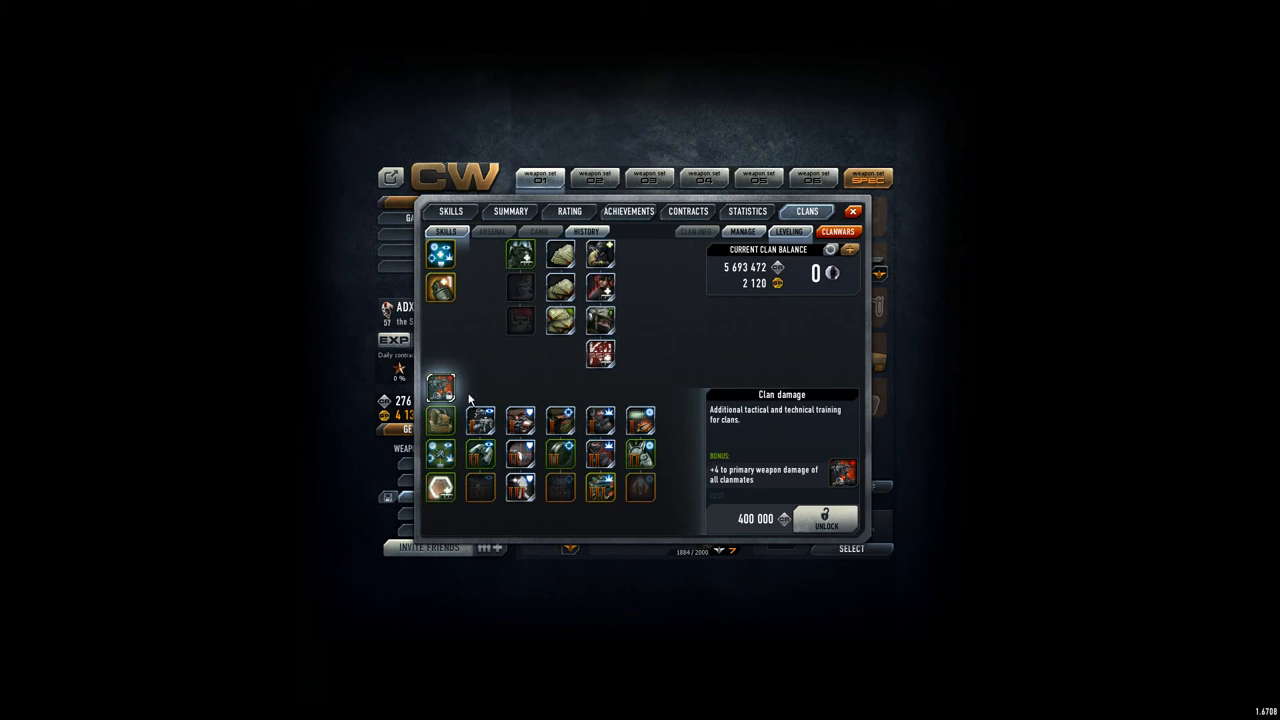
click(826, 520)
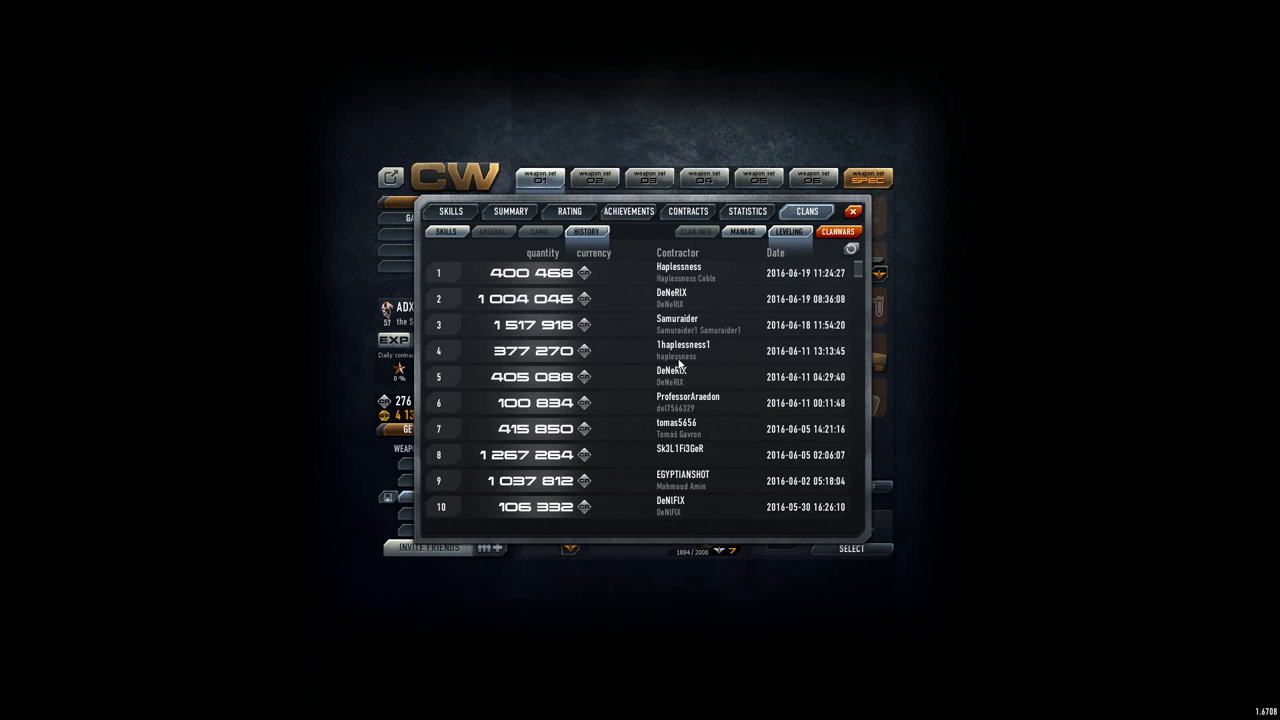
mouse_move(716, 410)
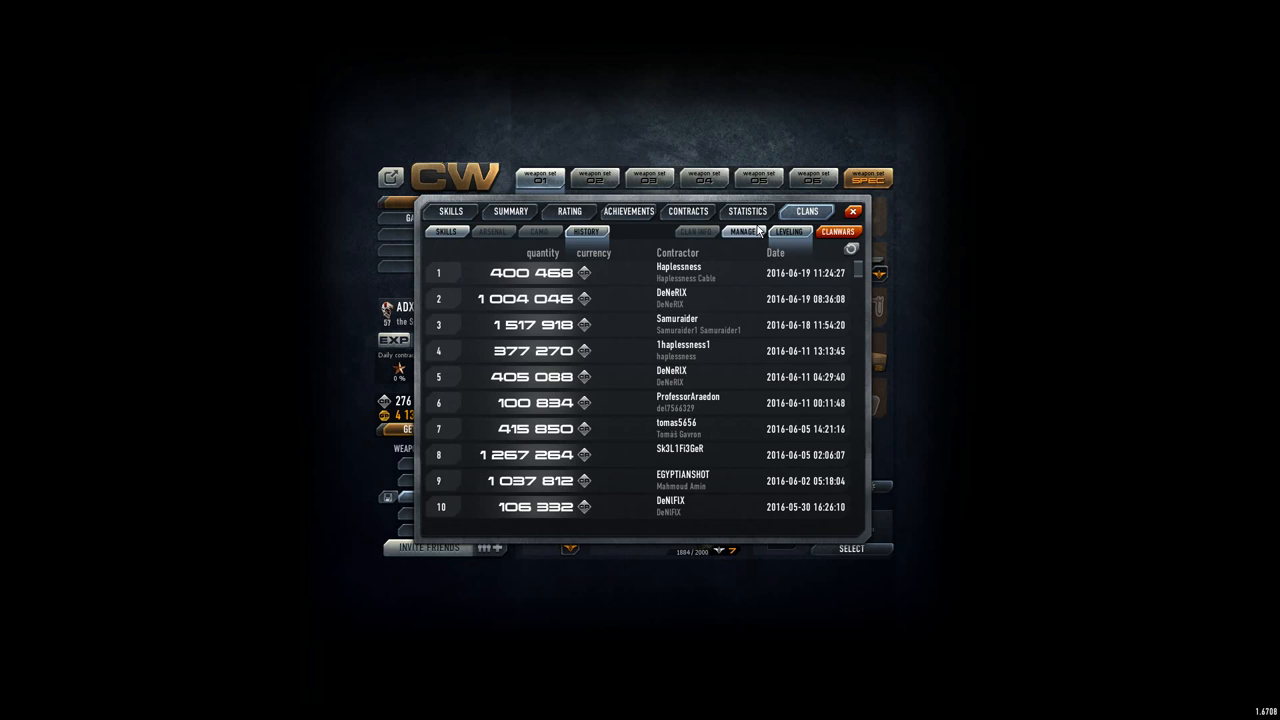
- Return from the donation history to the clan members and join requests overview
click(744, 232)
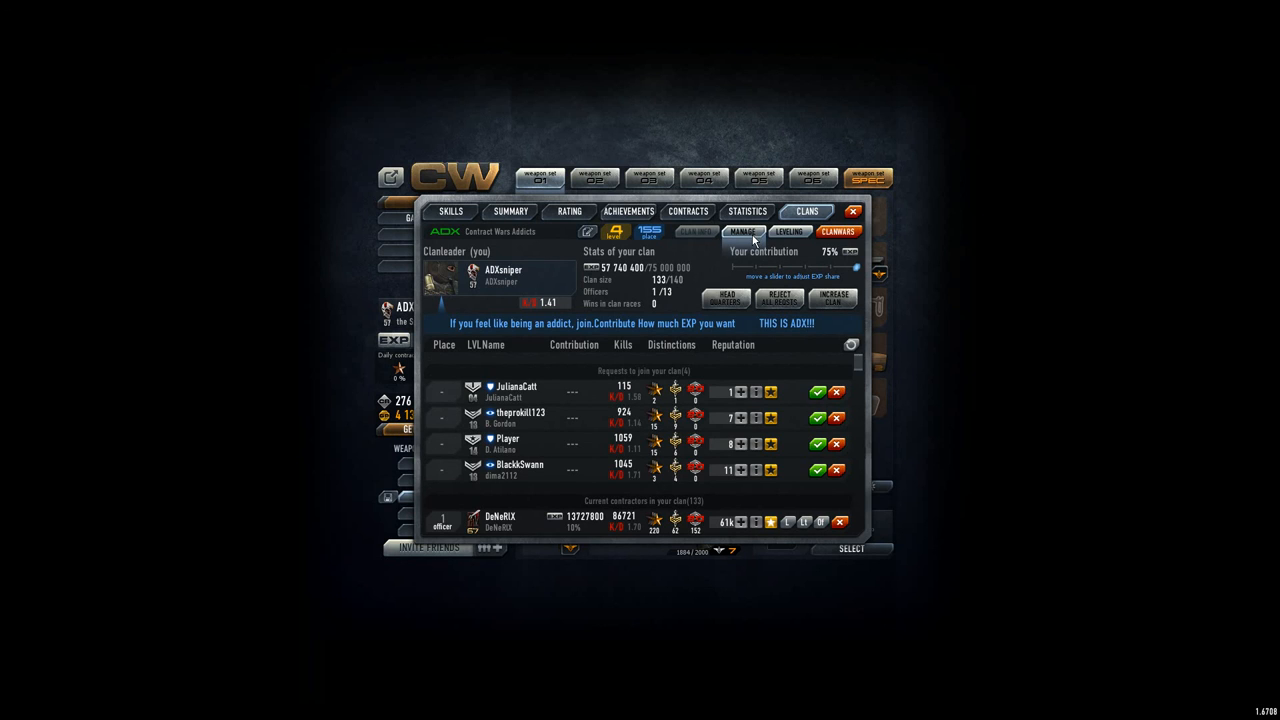